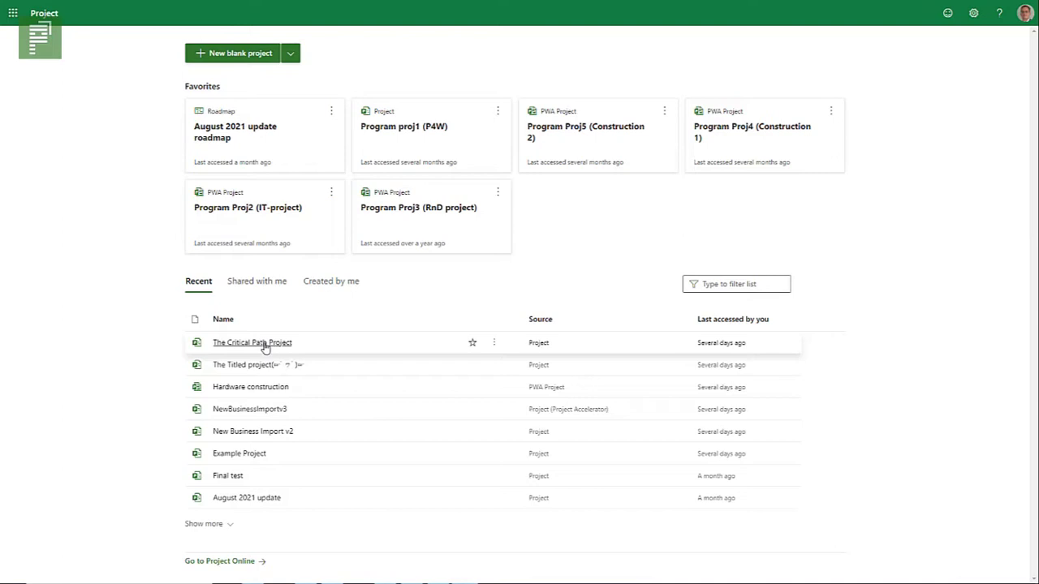
Open The Critical Path Project from the Recent list on the Project home page.
left_click(251, 342)
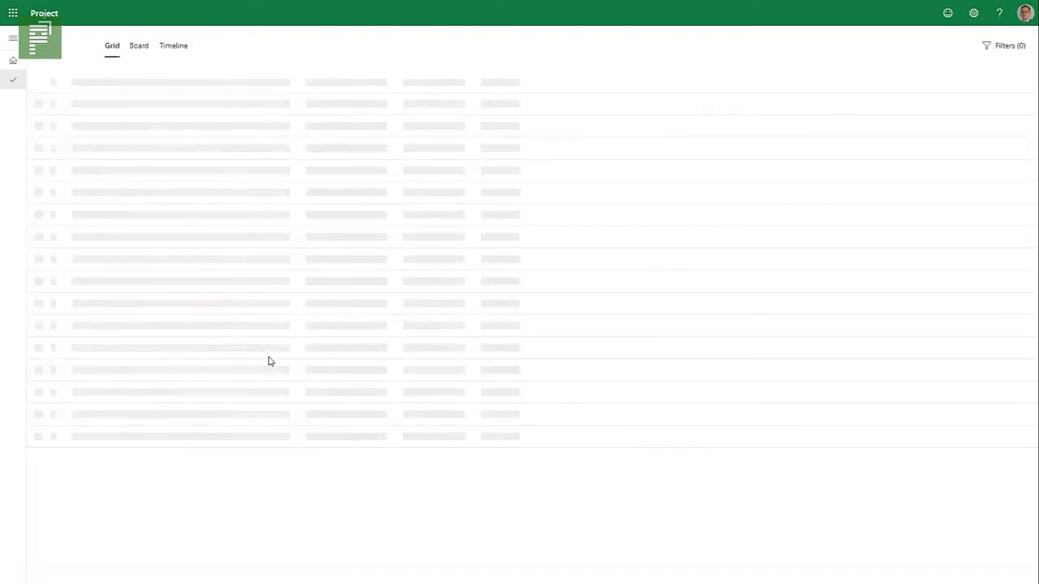
mouse_move(273, 358)
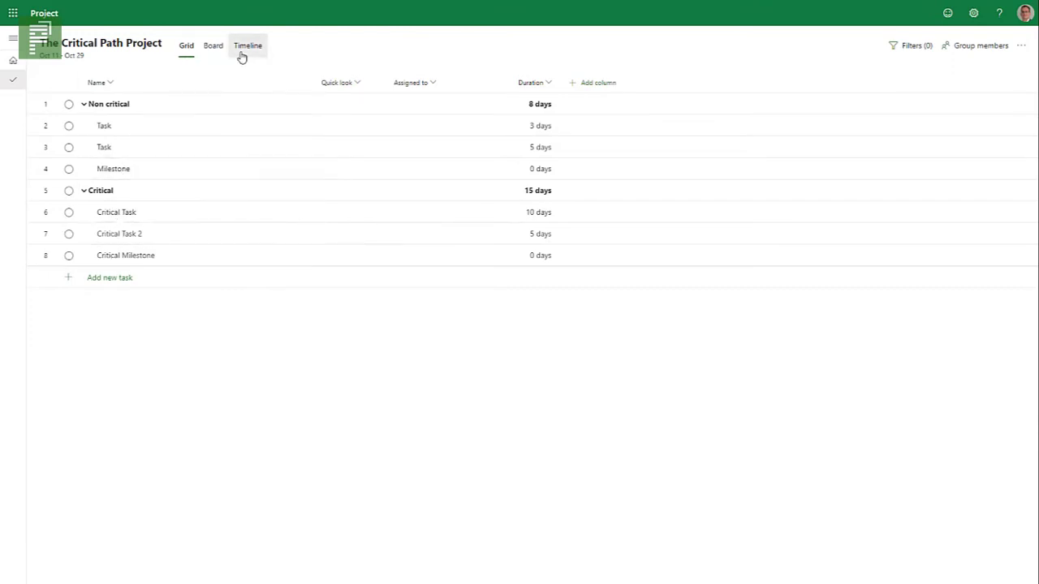
Switch The Critical Path Project to Timeline view and zoom out until all task bars fit.
left_click(248, 46)
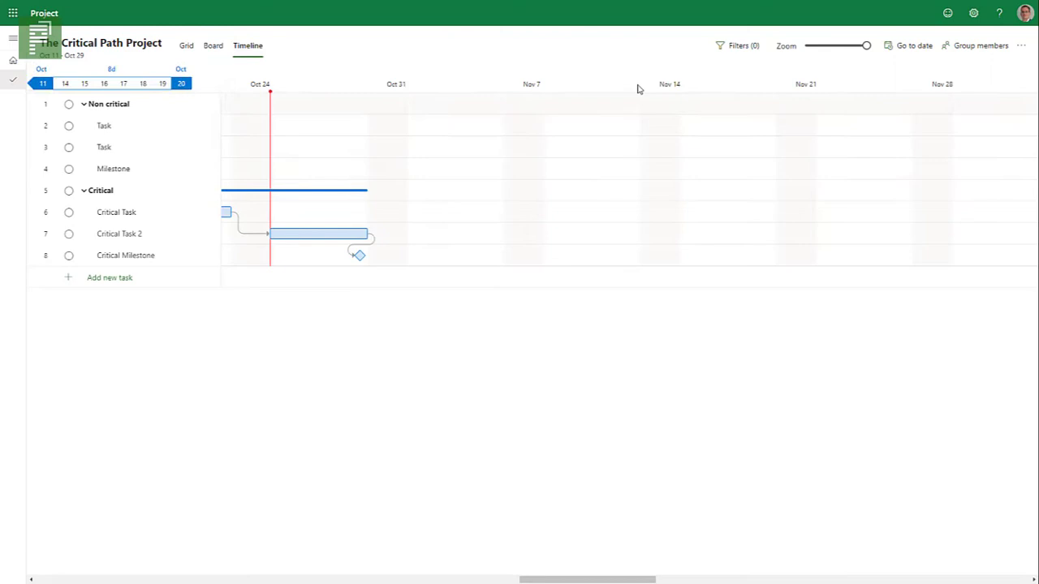
left_click_drag(866, 46, 846, 45)
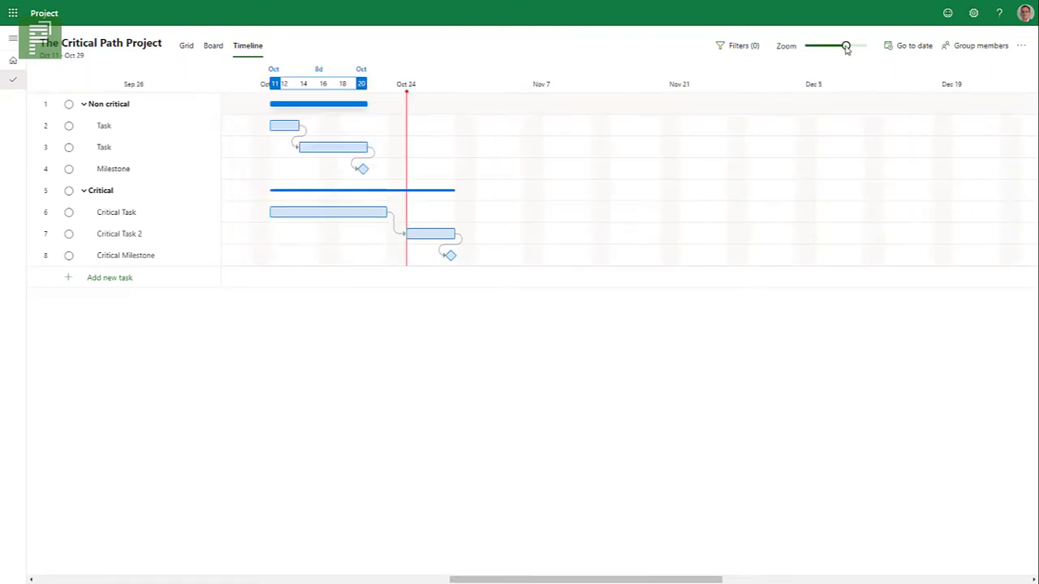
left_click_drag(845, 46, 836, 46)
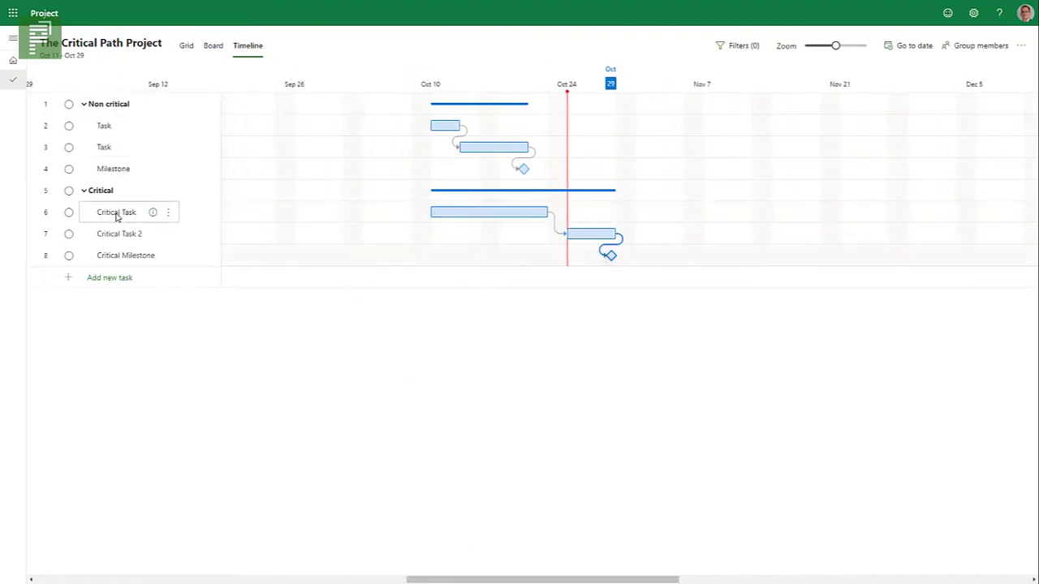
mouse_move(243, 485)
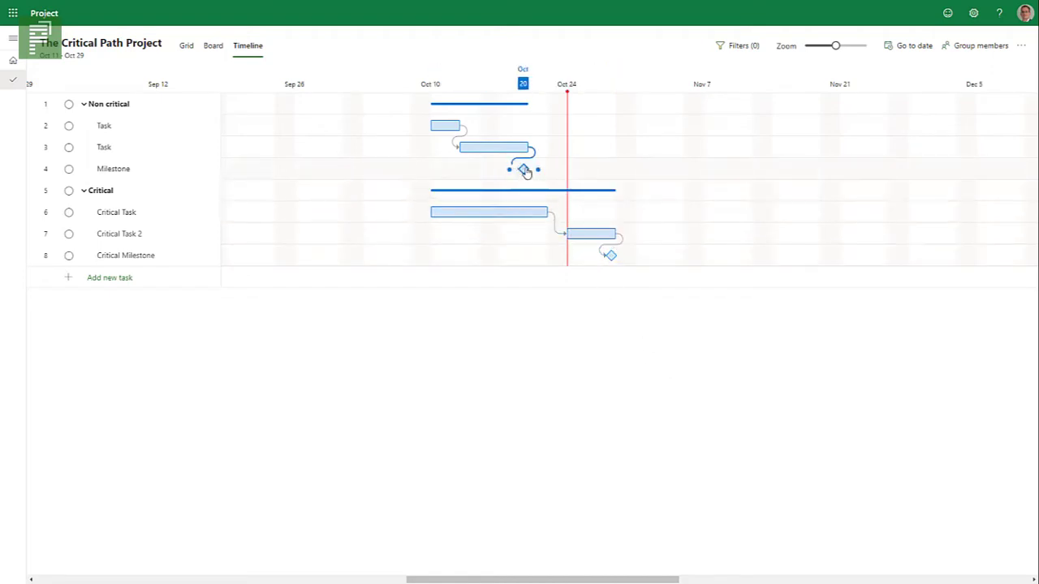
mouse_move(580, 172)
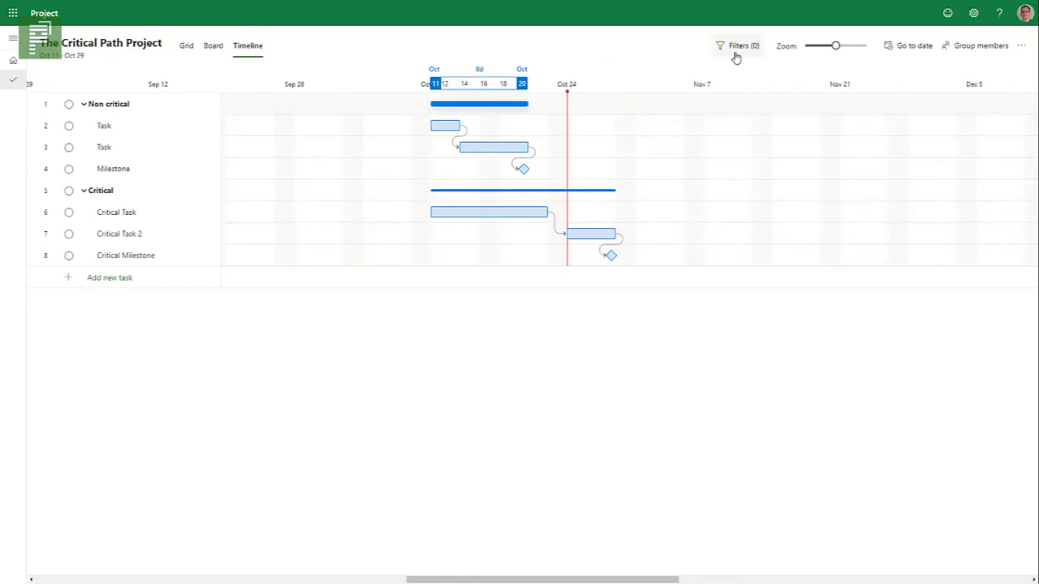
Open Filters and toggle Show Critical Path on and off twice, leaving it off.
left_click(737, 46)
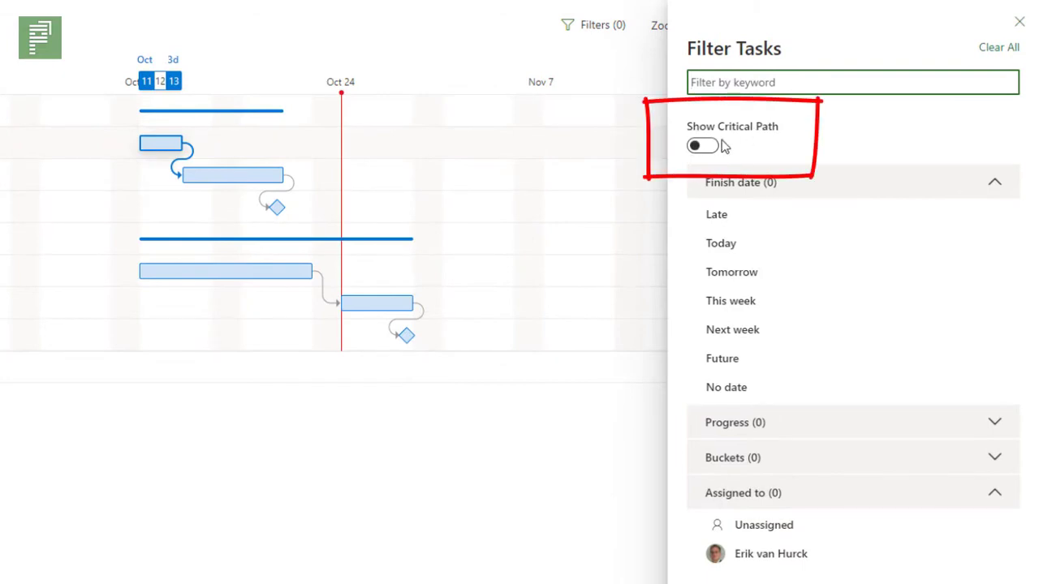
left_click(701, 146)
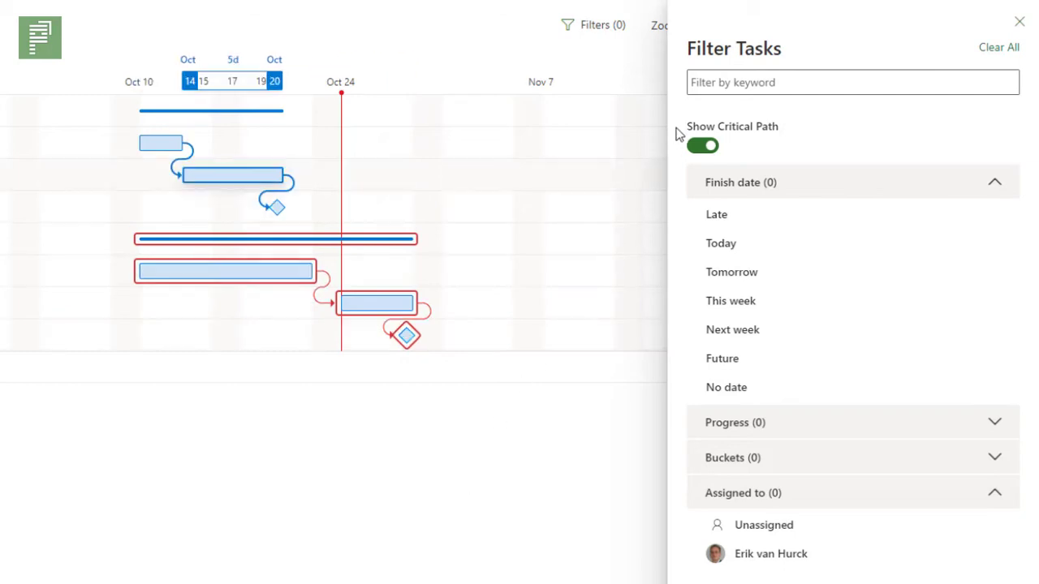
left_click(702, 145)
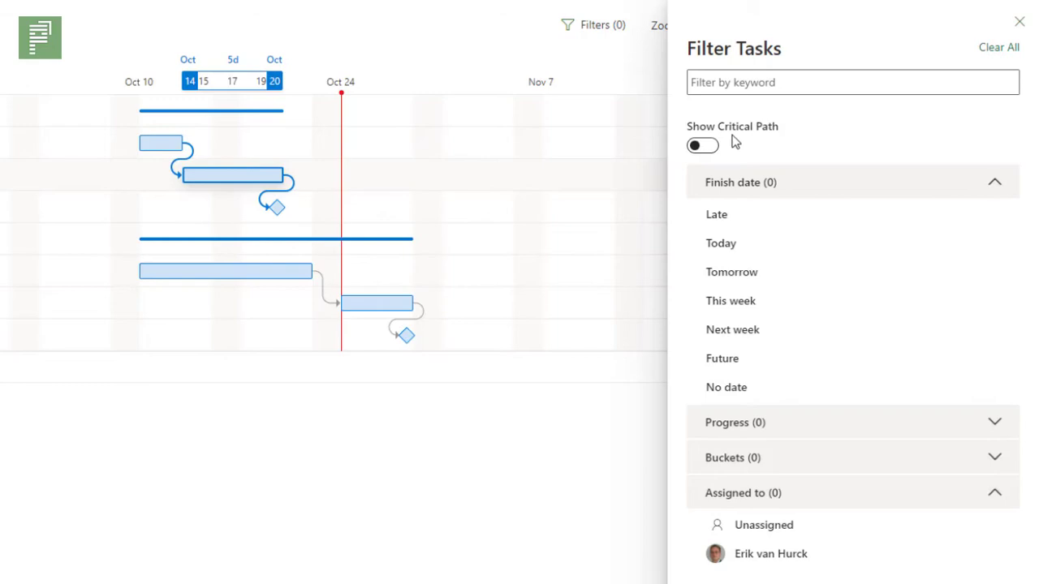
left_click(702, 145)
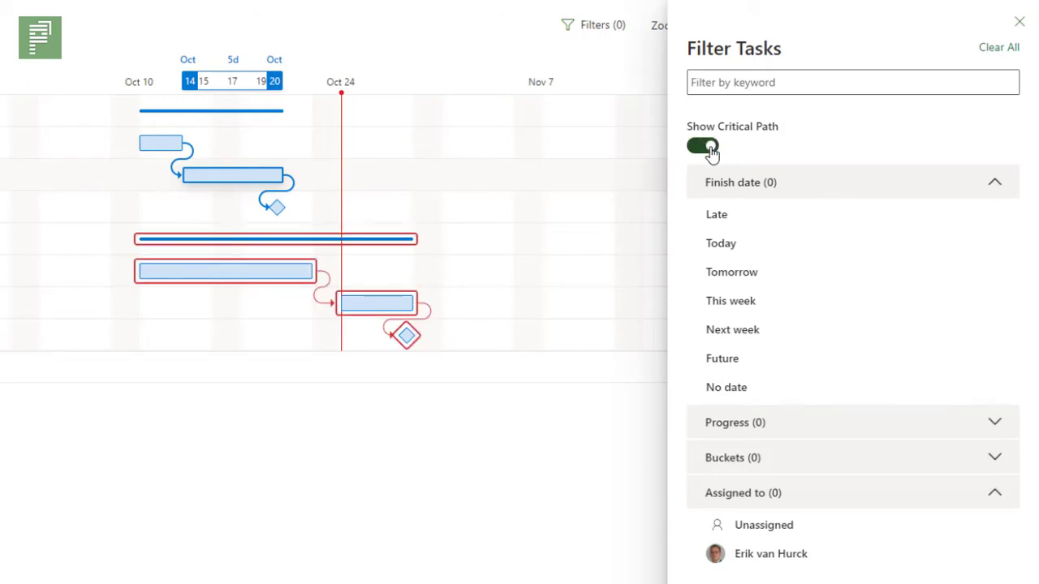
left_click(701, 147)
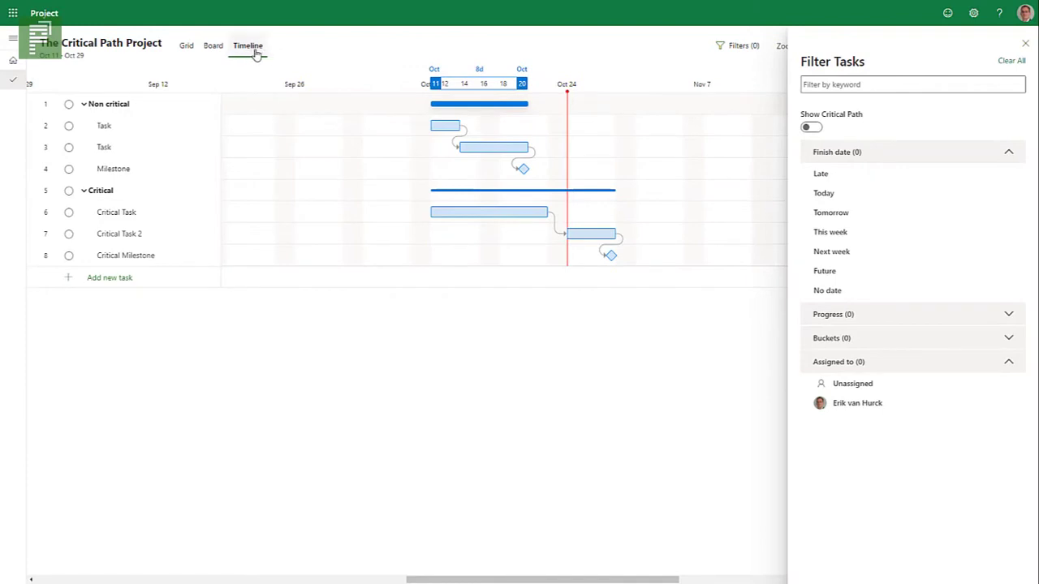
Check Board and Grid view filters for a critical path option, then return to Timeline.
left_click(212, 46)
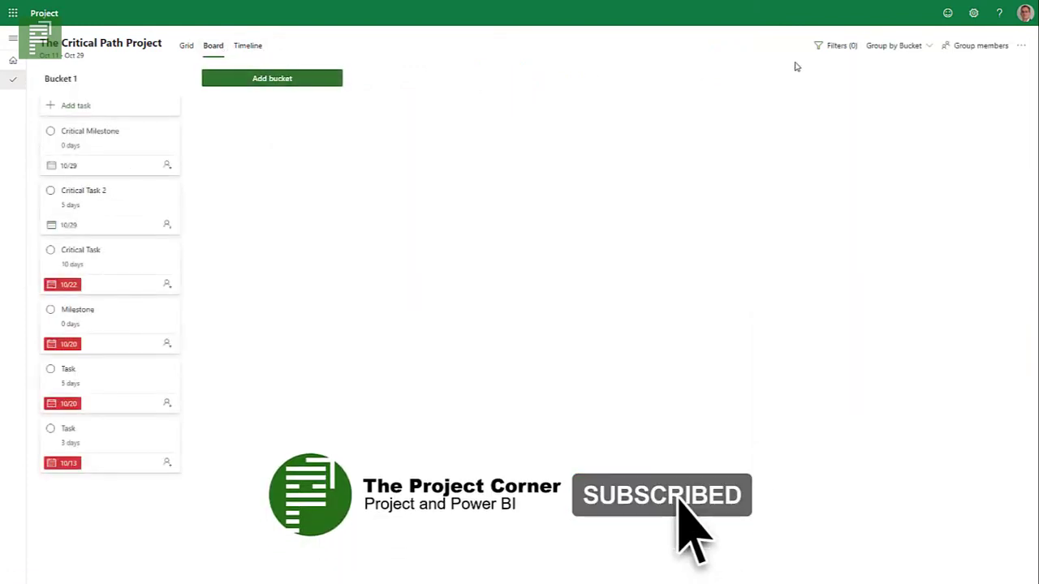
left_click(837, 46)
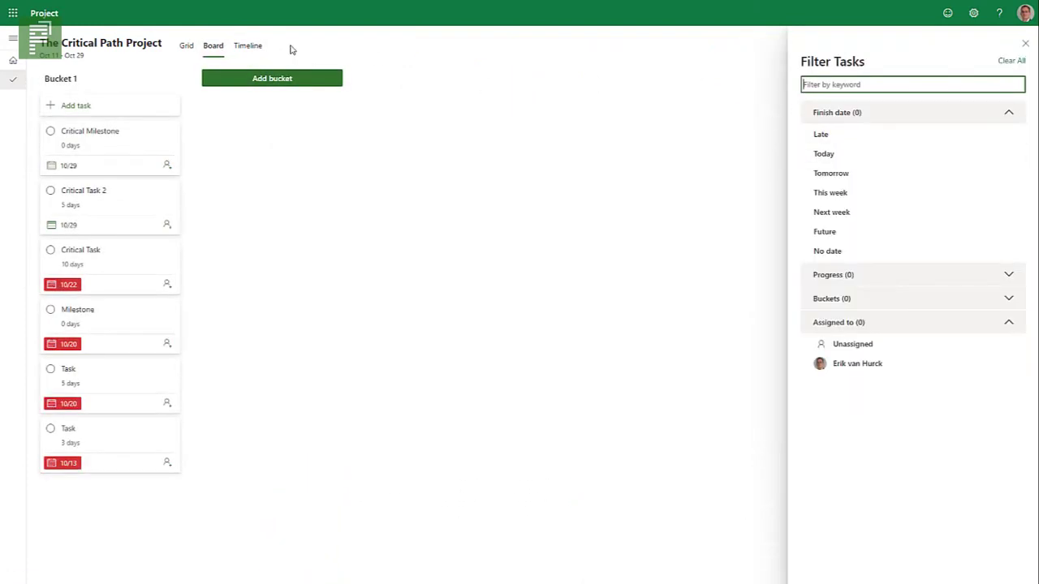
left_click(186, 46)
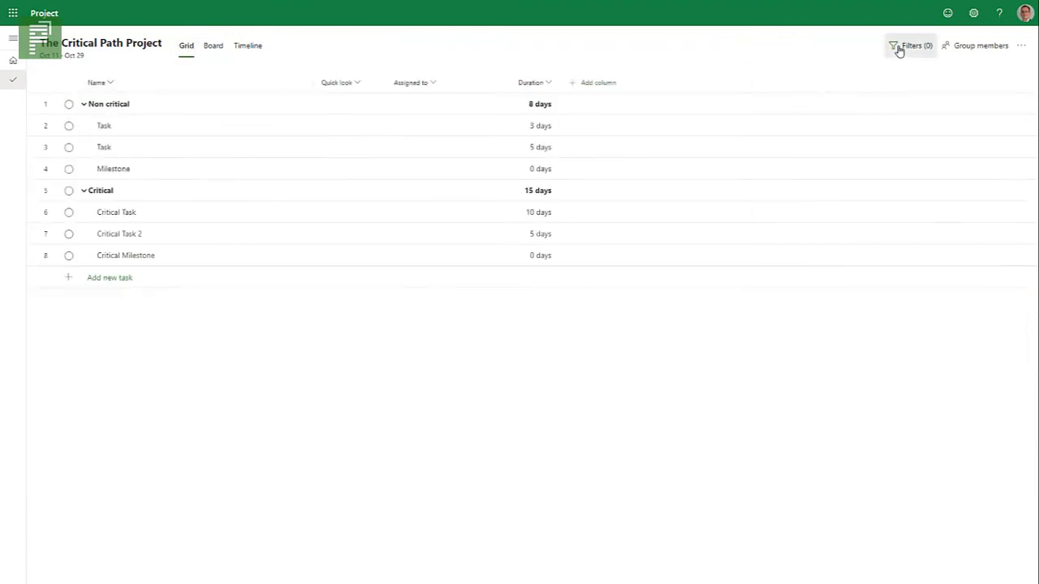
left_click(910, 46)
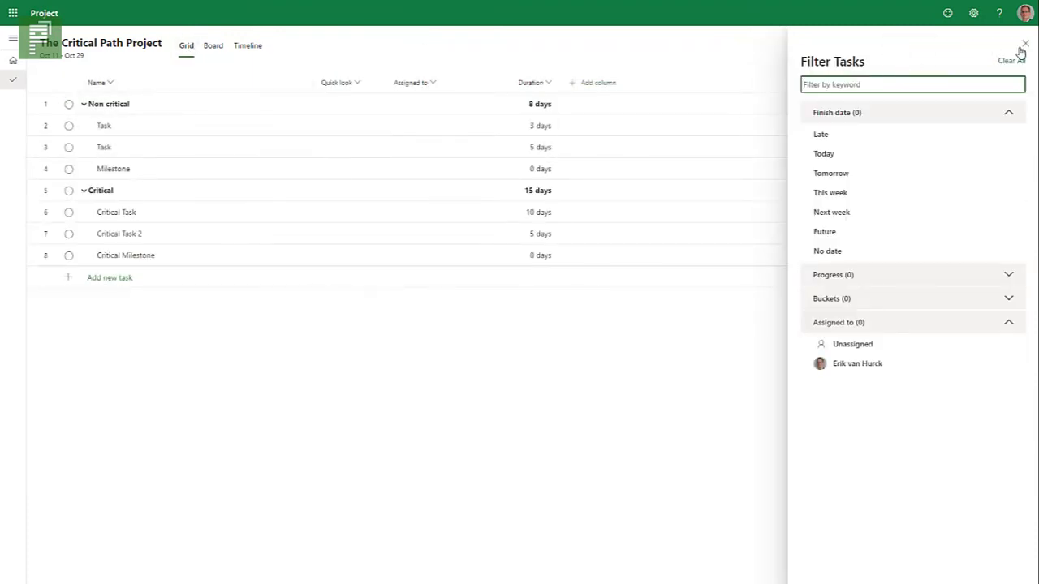
left_click(1025, 43)
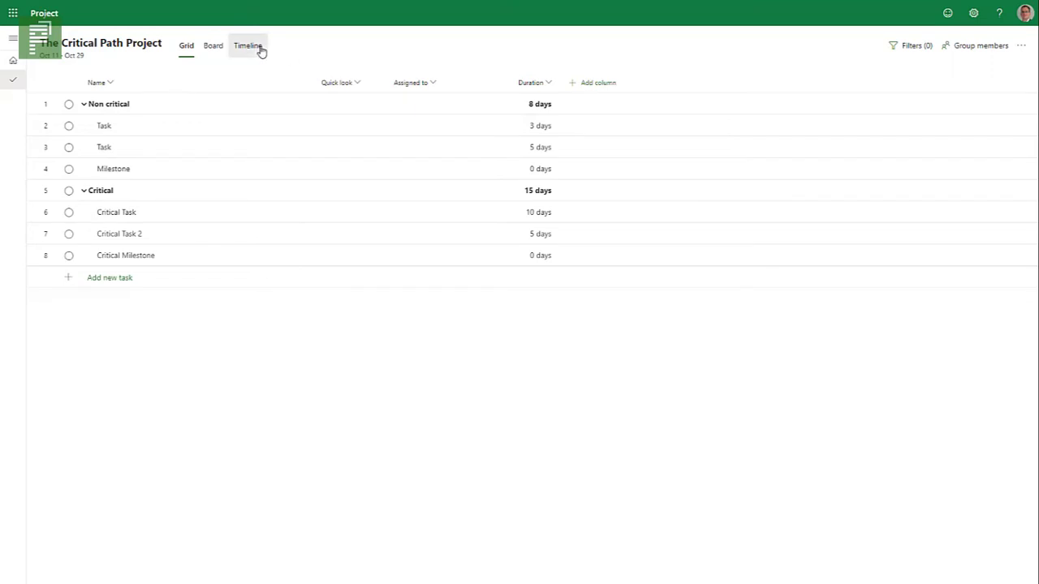
left_click(248, 46)
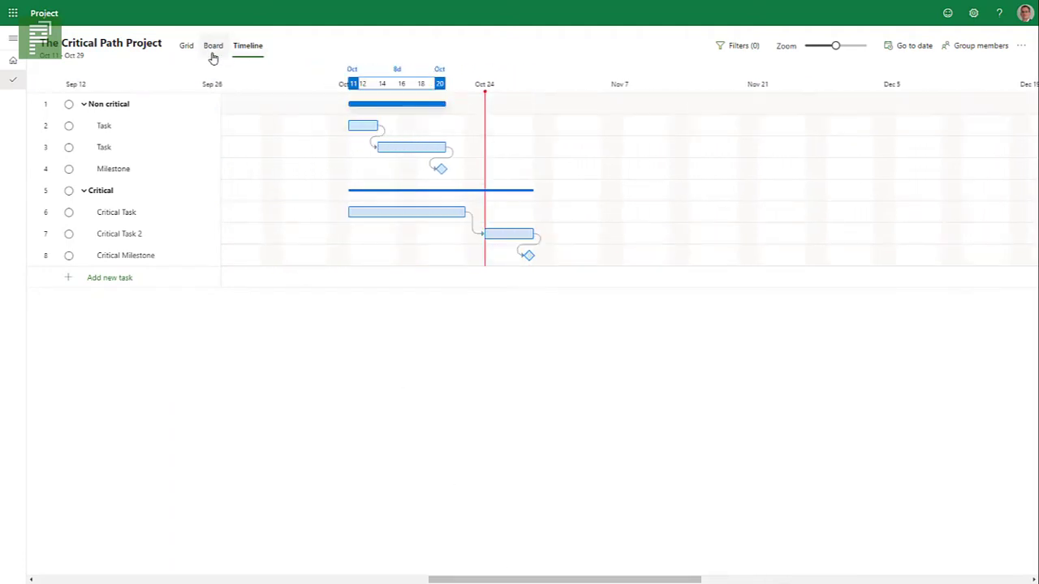
mouse_move(192, 25)
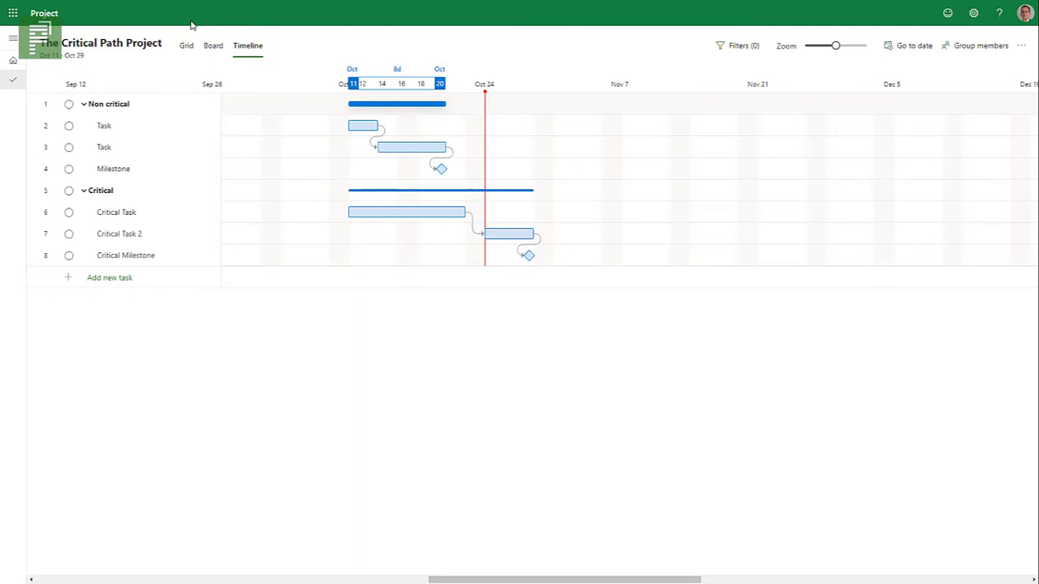
mouse_move(203, 34)
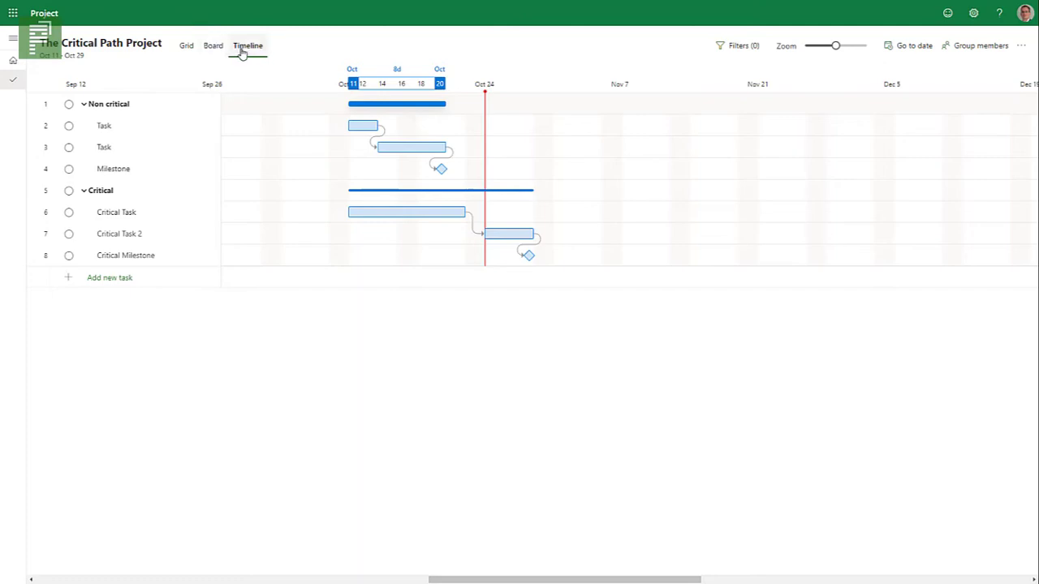
Switch on Show Critical Path in Filter Tasks and open the first Task's details.
left_click(737, 45)
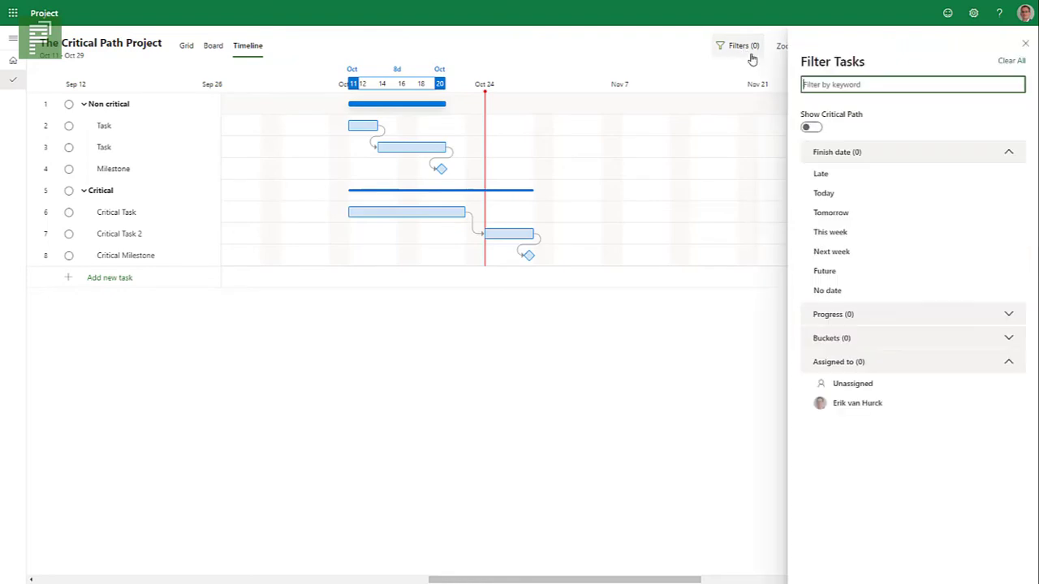
left_click(809, 127)
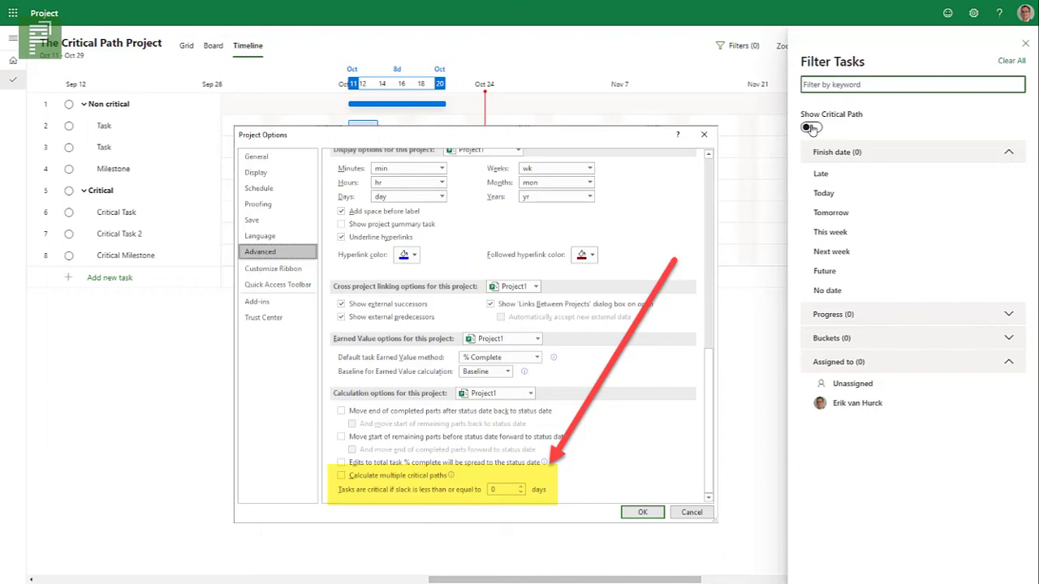
left_click(642, 512)
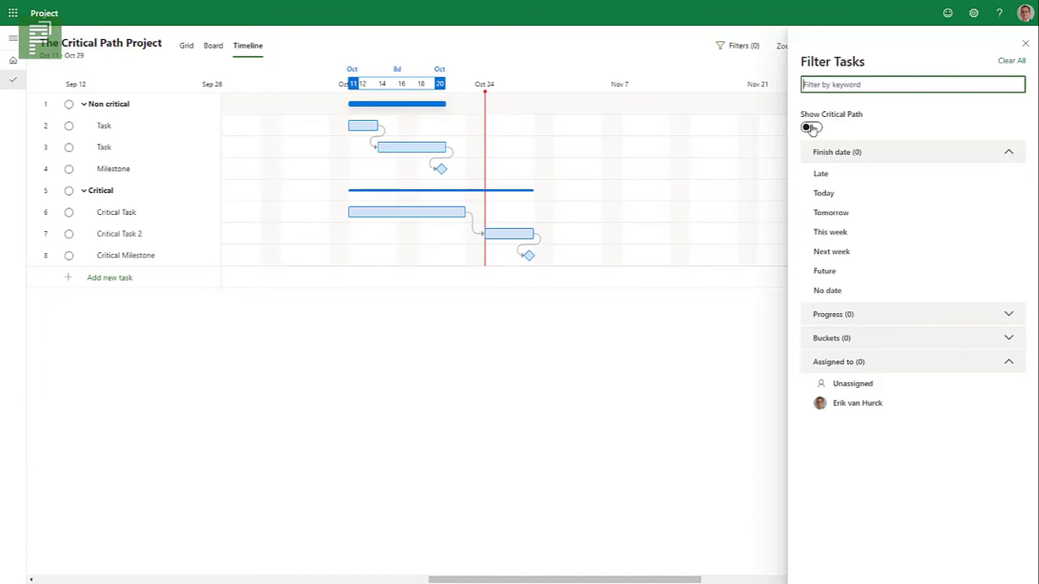
left_click(811, 127)
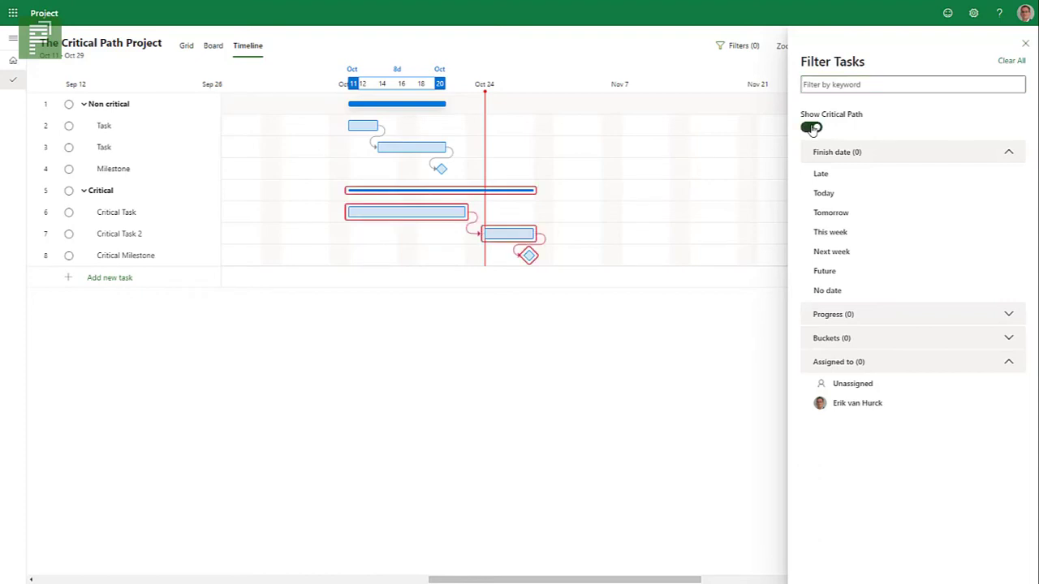
left_click(104, 125)
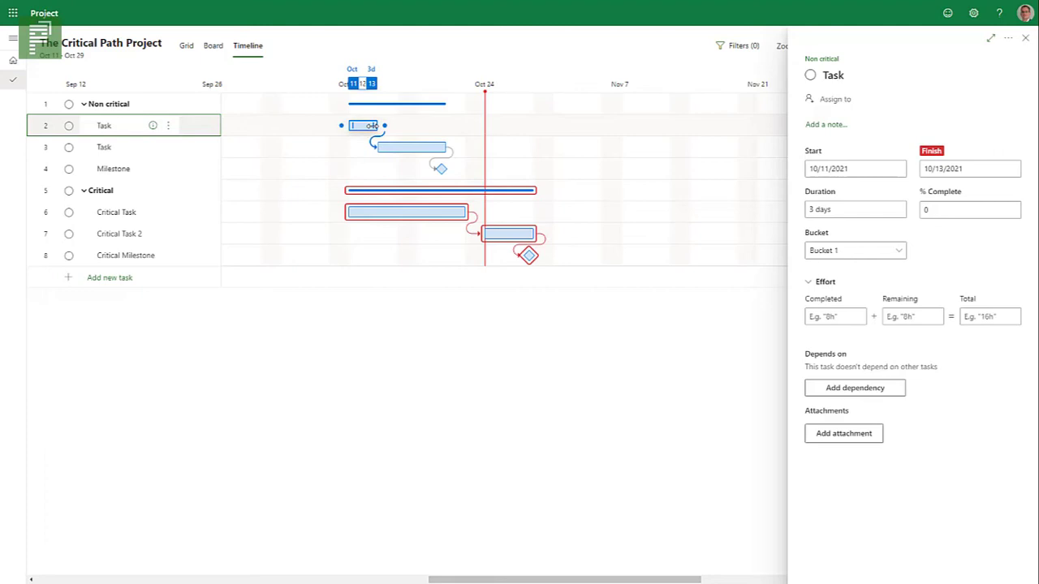
Extend the first Task to finish October 26, then move to NewBusinessImportv3 in Power Apps.
left_click_drag(381, 125, 485, 127)
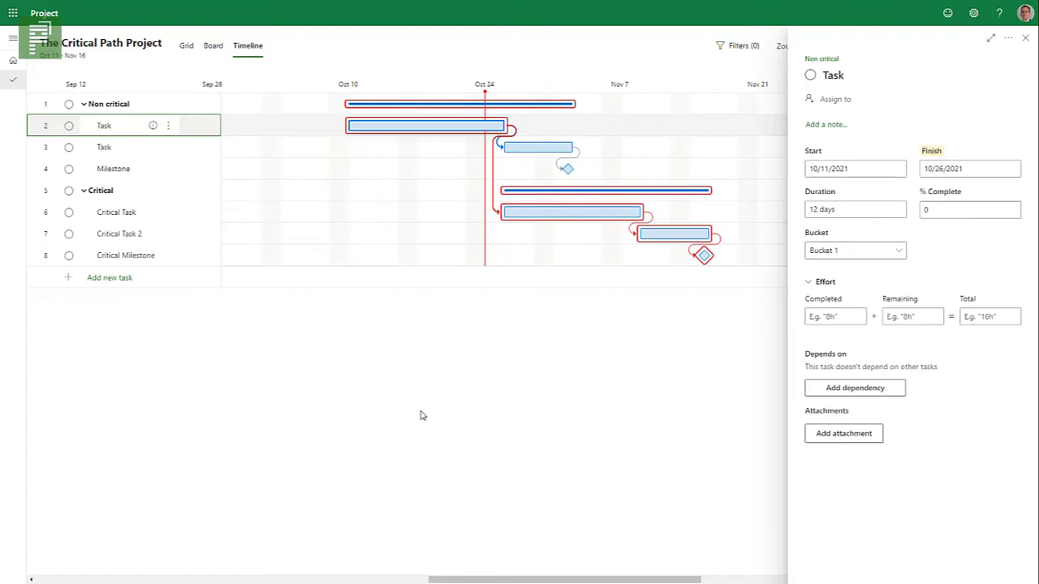
left_click(1025, 38)
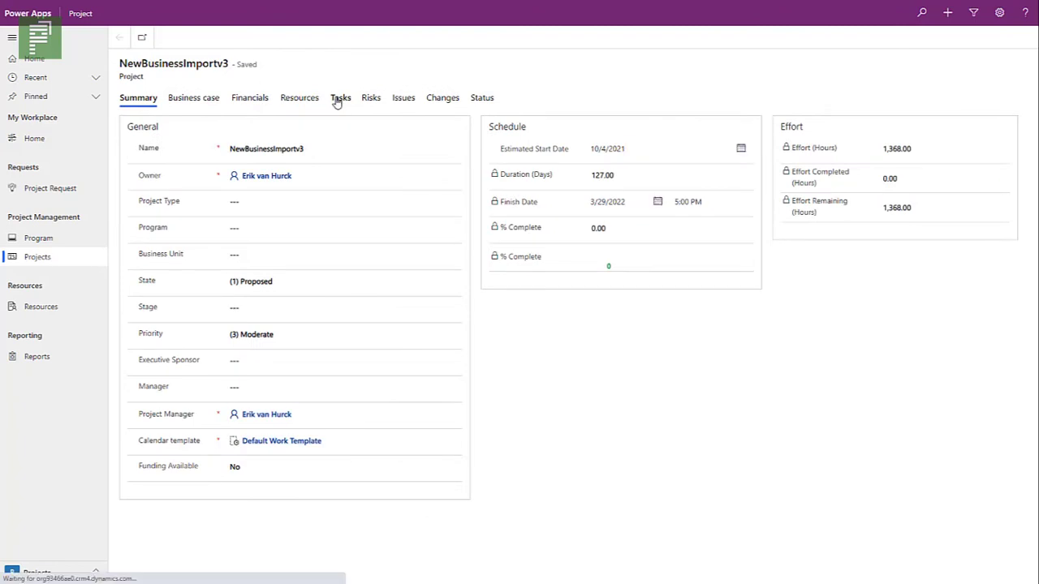
Open NewBusinessImportv3's Tasks tab and display its tasks in the Timeline view.
left_click(340, 98)
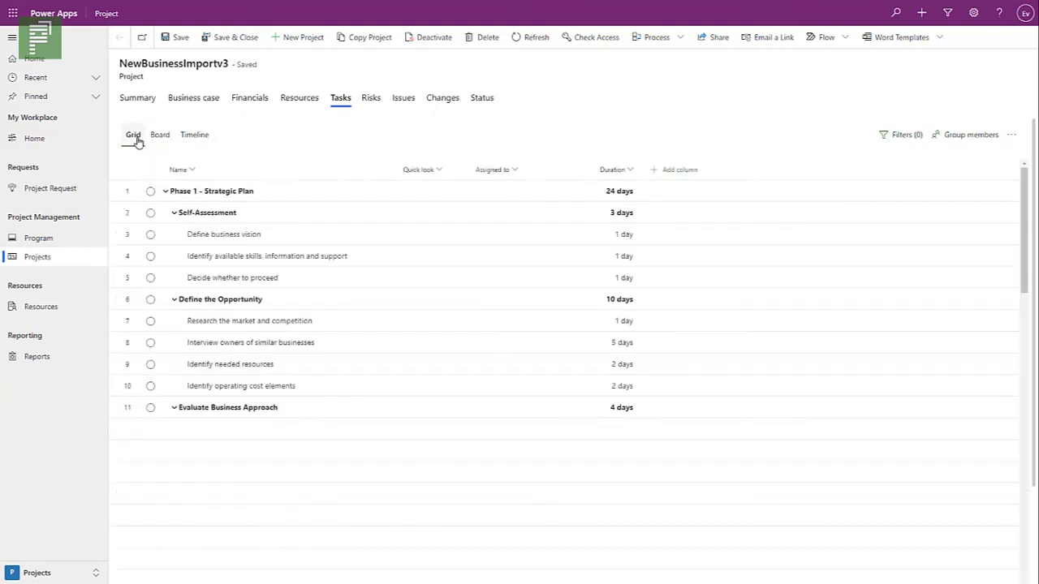
left_click(173, 406)
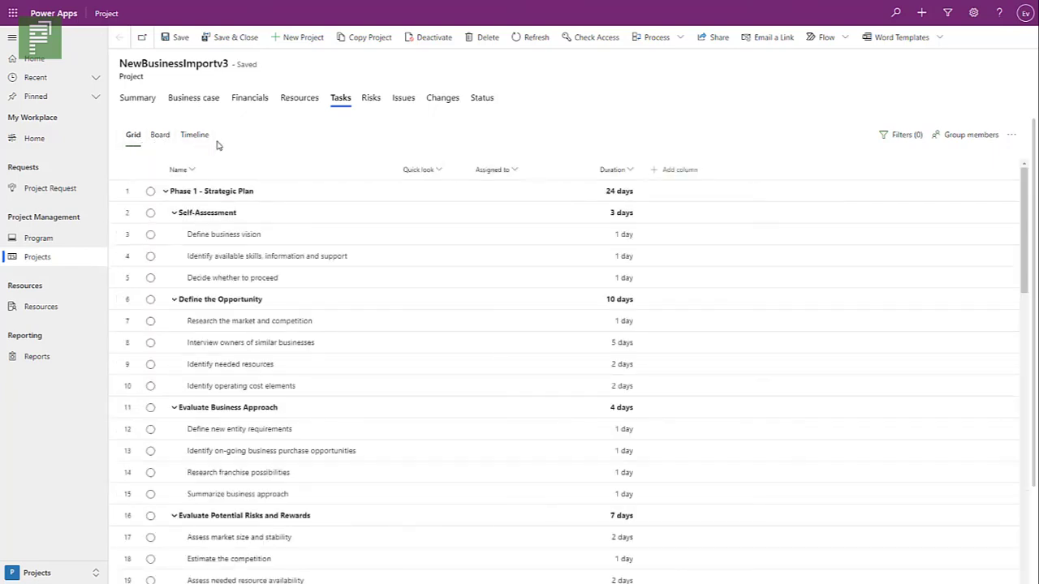
left_click(194, 134)
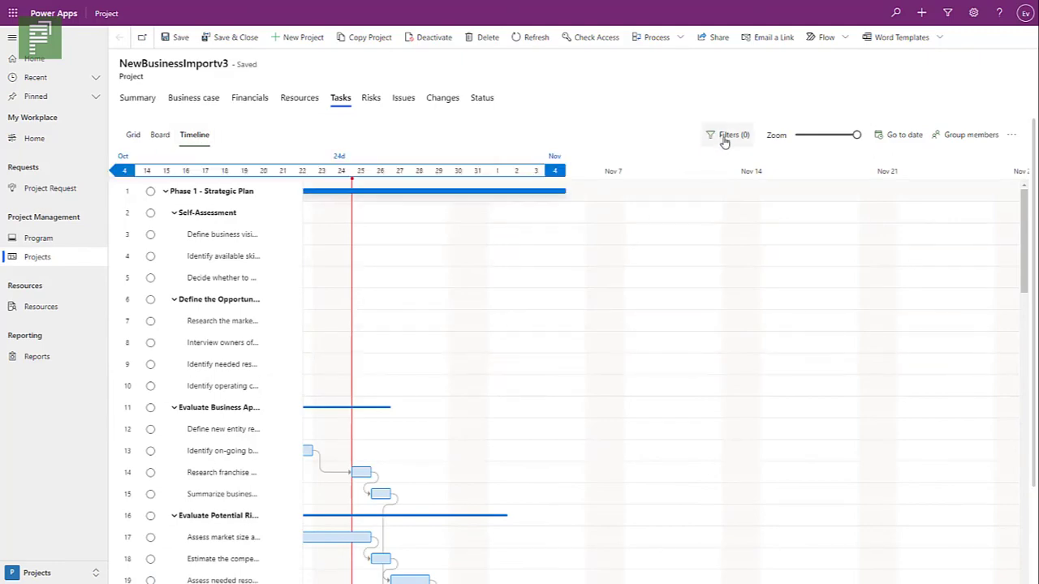
left_click(729, 135)
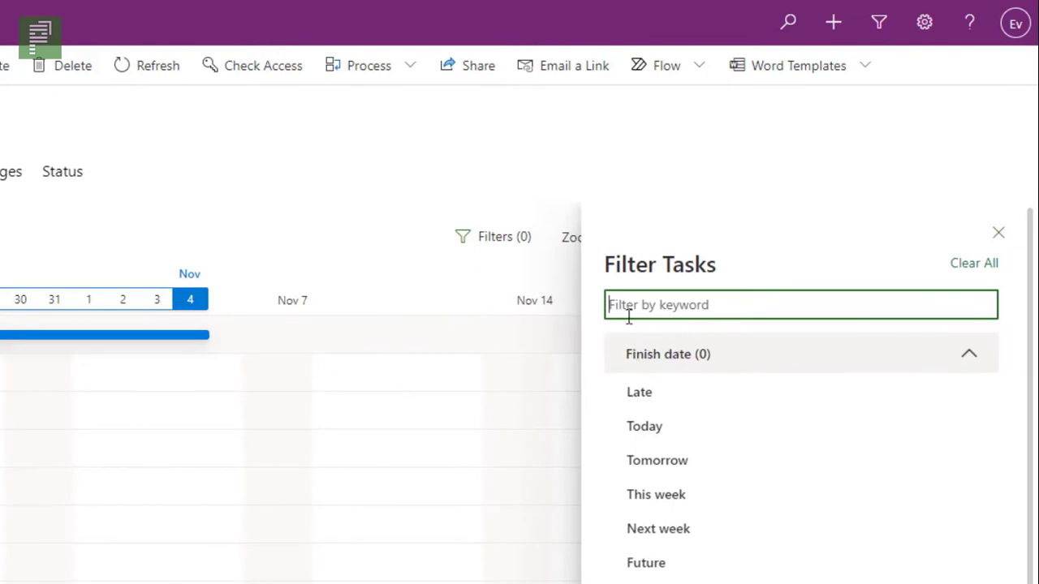
mouse_move(600, 333)
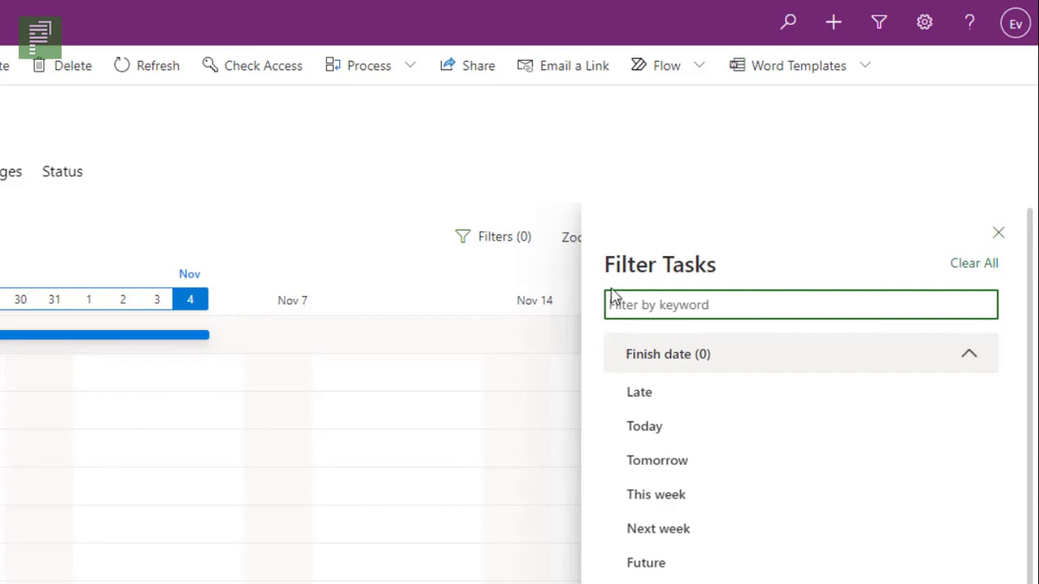
mouse_move(999, 232)
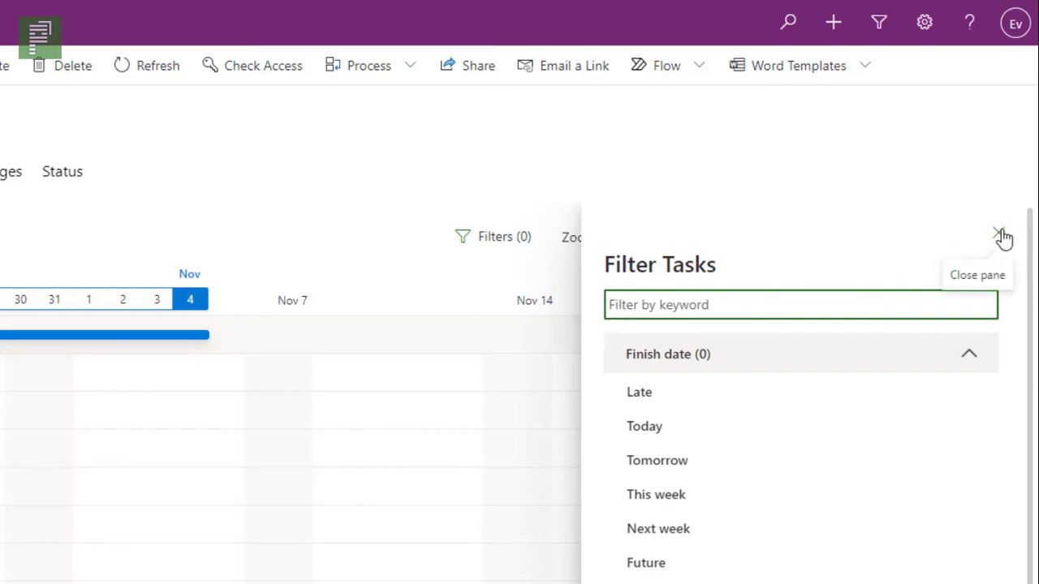
left_click(1000, 235)
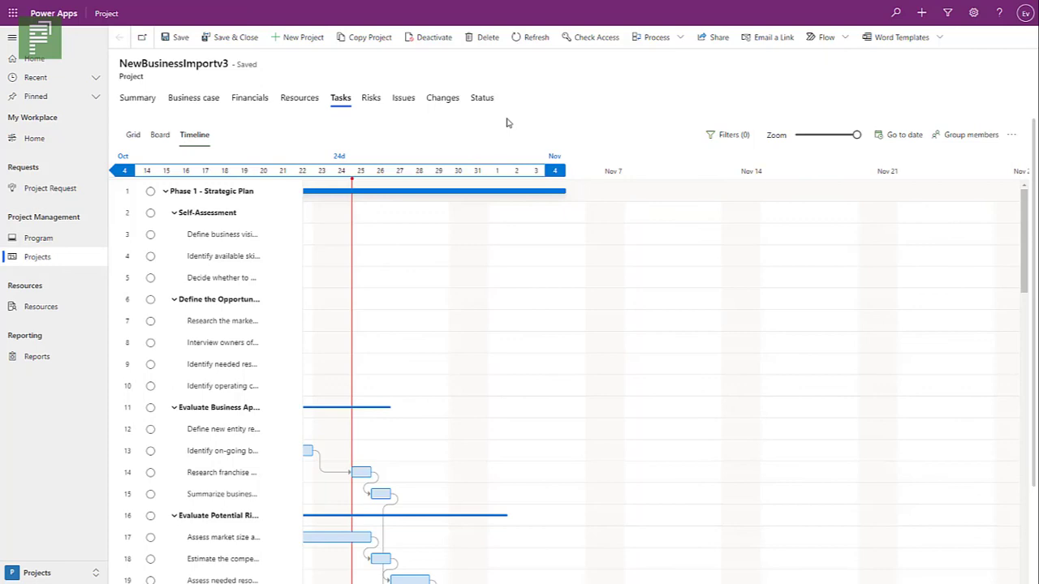
mouse_move(670, 135)
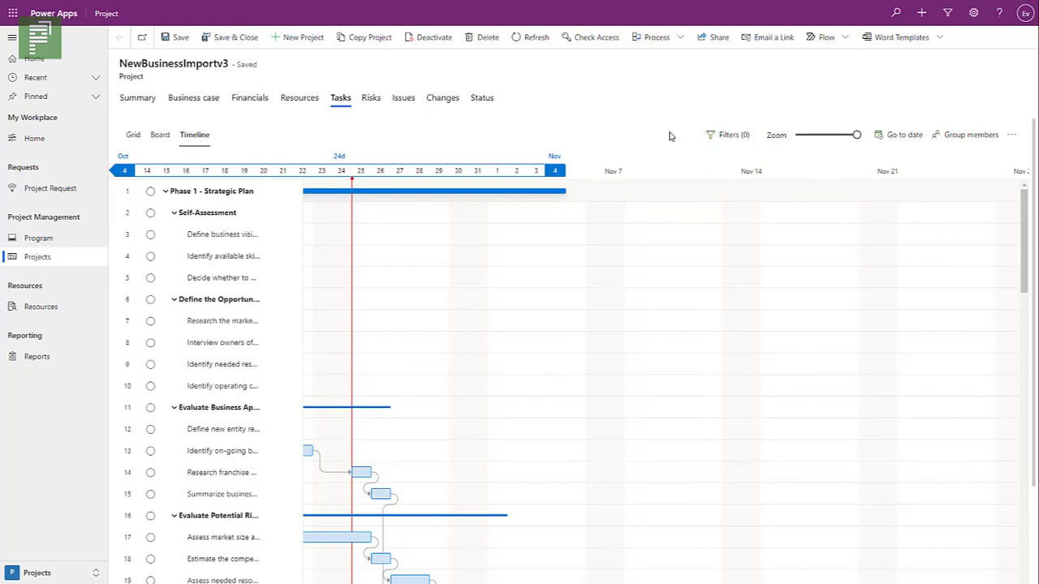
left_click(728, 135)
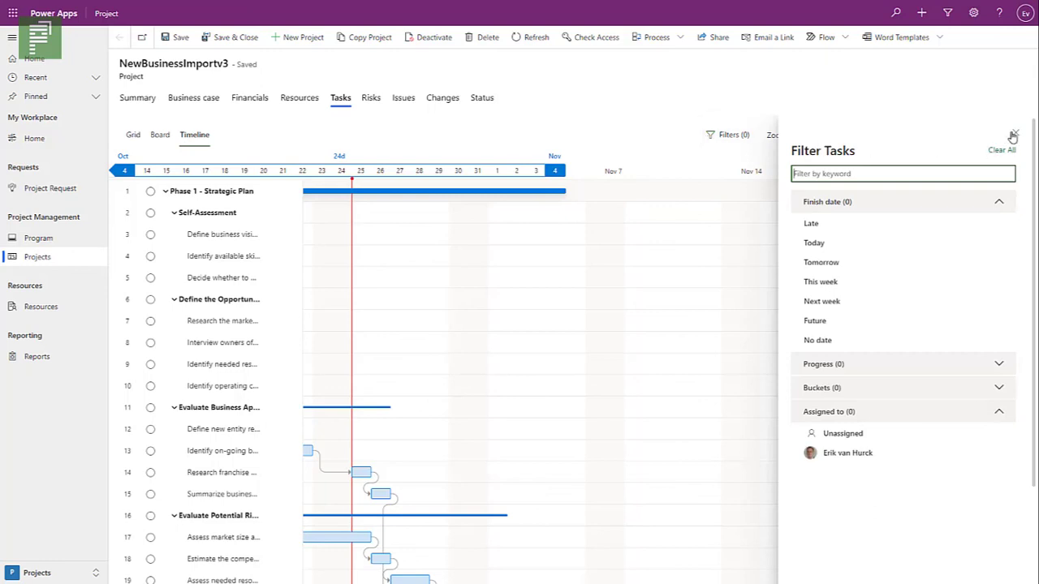
left_click(1012, 136)
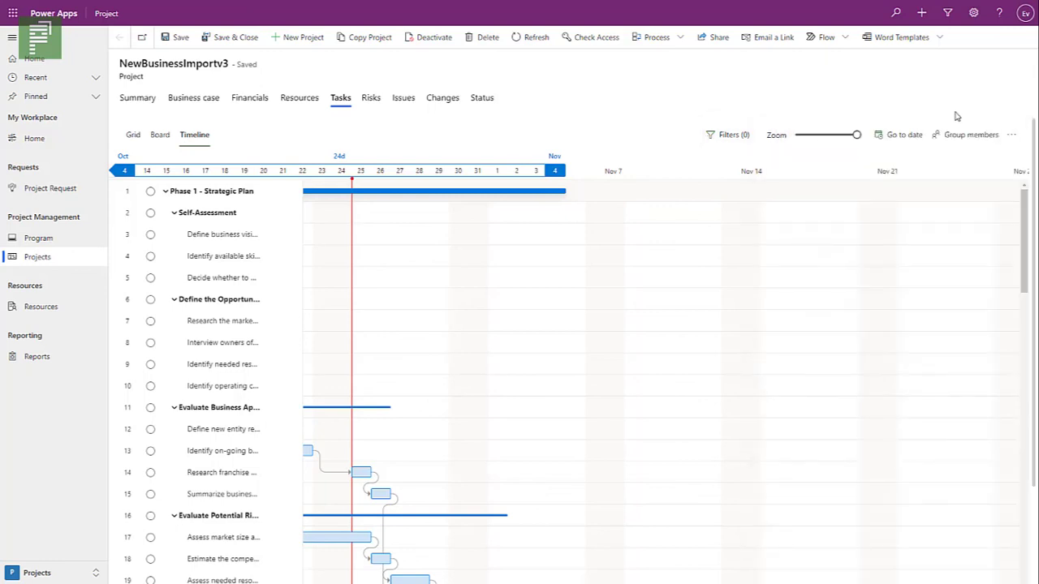